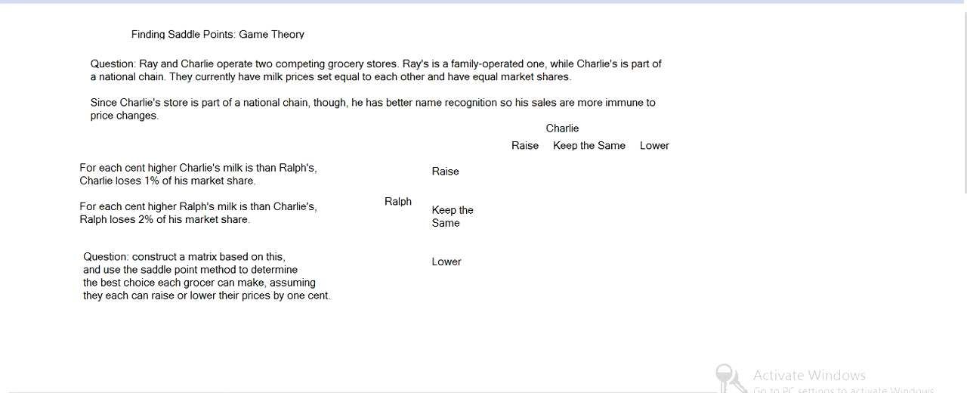
- Bracket the payoff matrix, enter 0, -2, -4 in the Raise row and +1 below it
drag(490, 158, 495, 272)
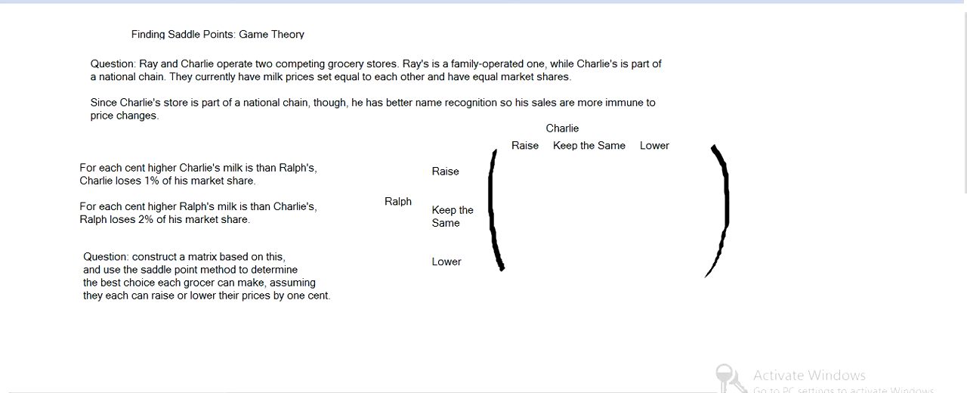
text(0)
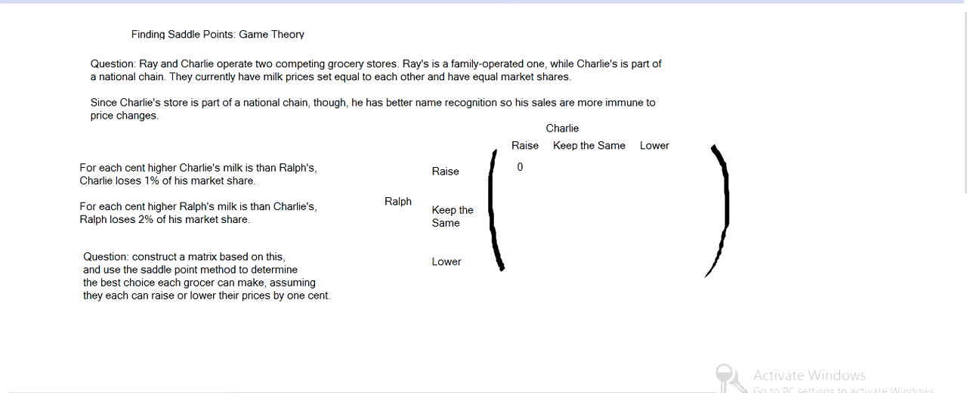
text(-2)
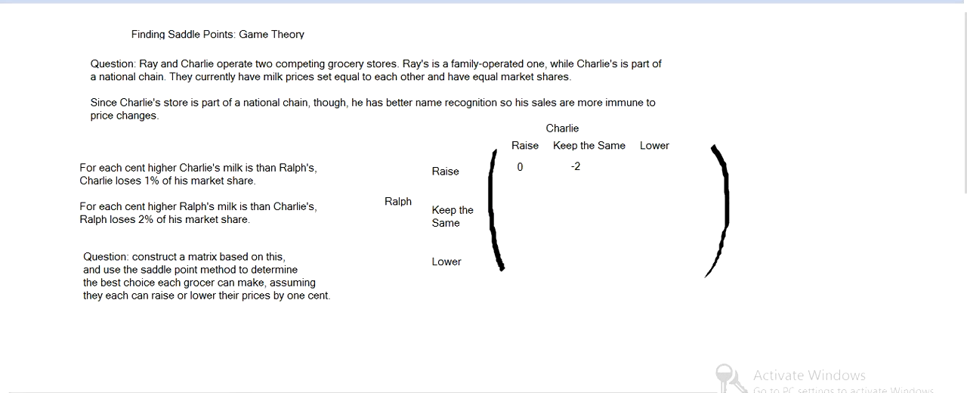
text(-4)
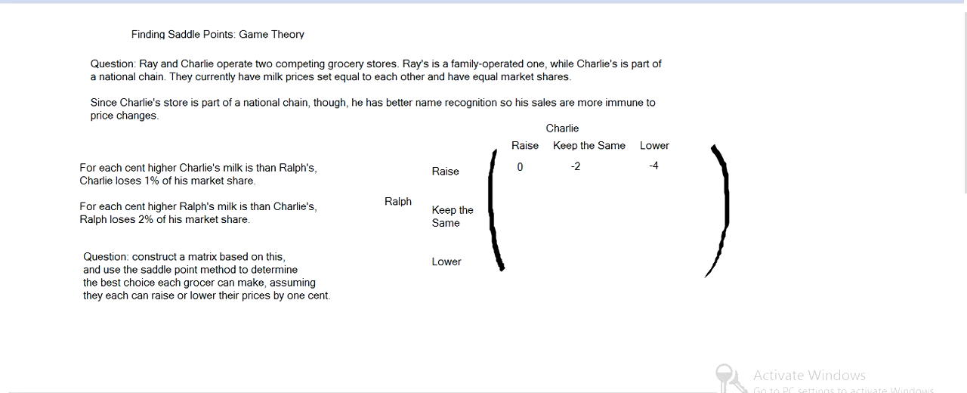
text(+1)
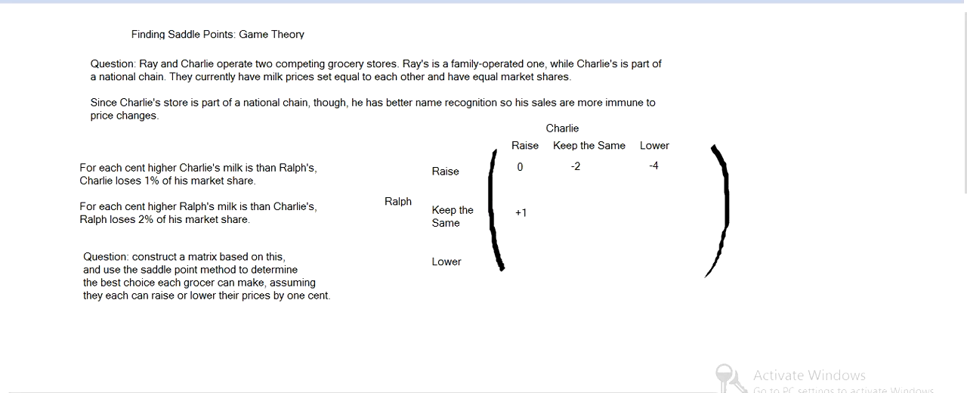
- Enter 0 and -2 to finish the Keep the Same row as +1, 0, -2
text(0)
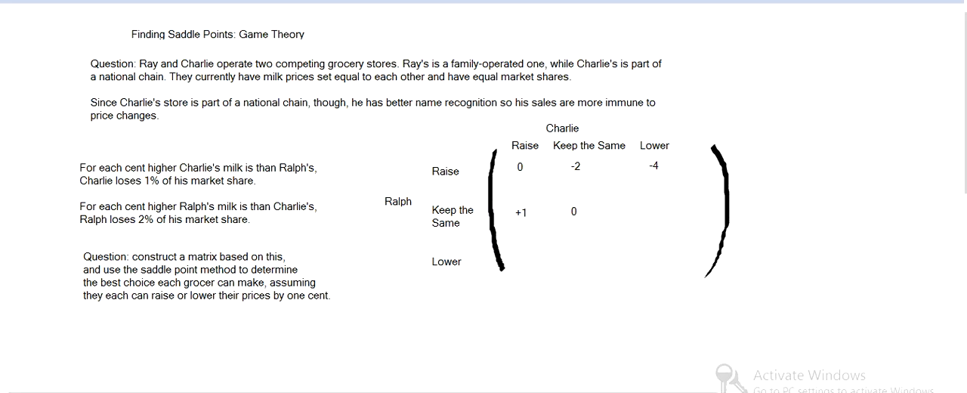
text(-2)
text(+2)
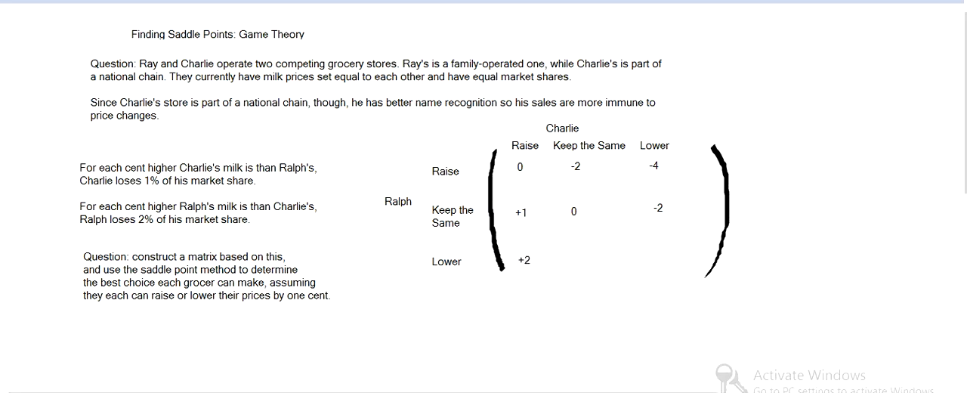
- Enter +1 and 0 to finish the Lower row, then underline -4 in red as the row minimum
text(+1)
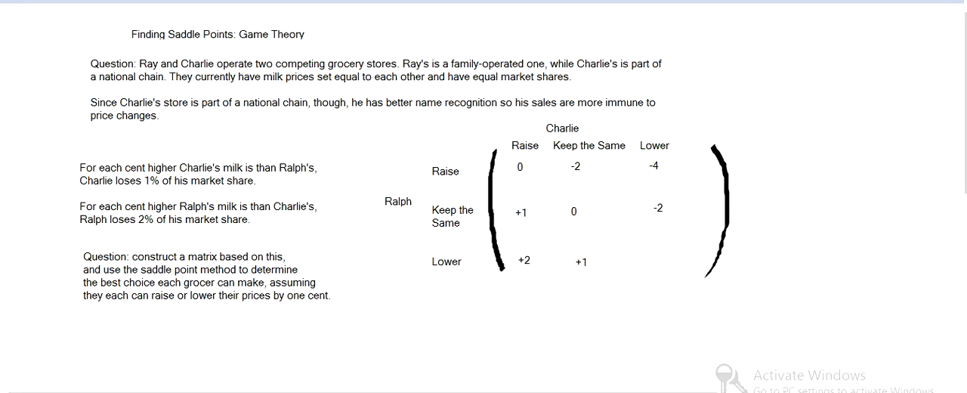
text(0)
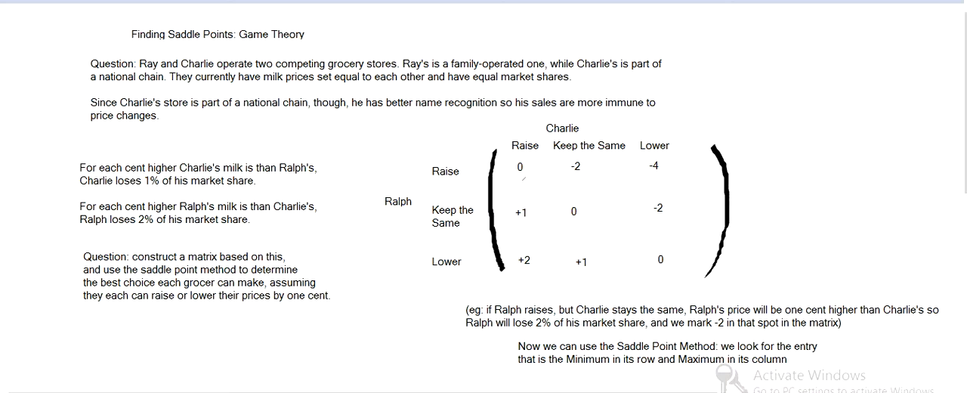
drag(643, 178, 667, 178)
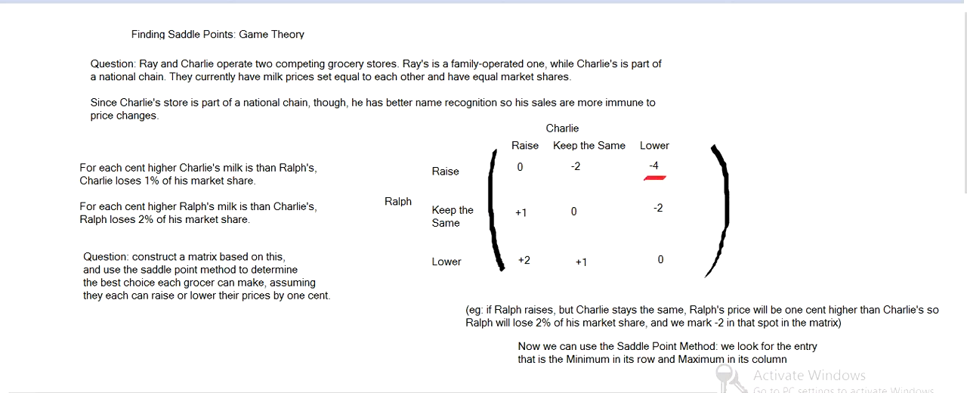